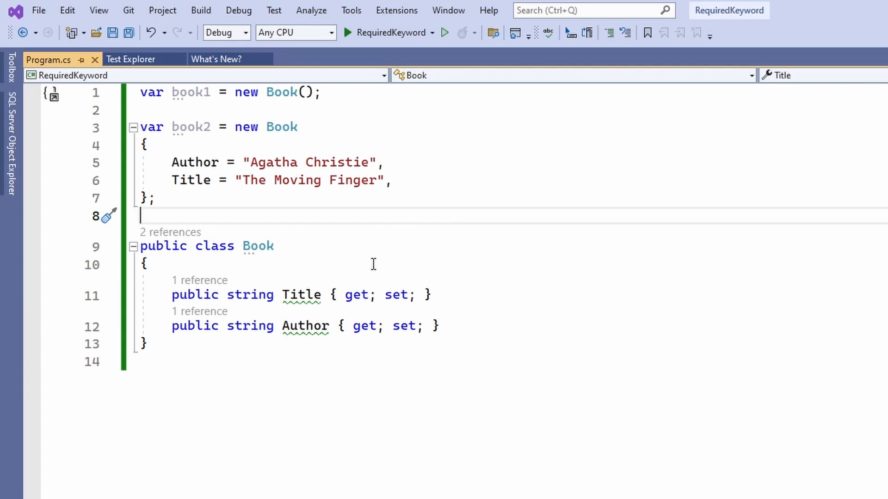
{"action": "mouse_move", "coordinate": [352, 364]}
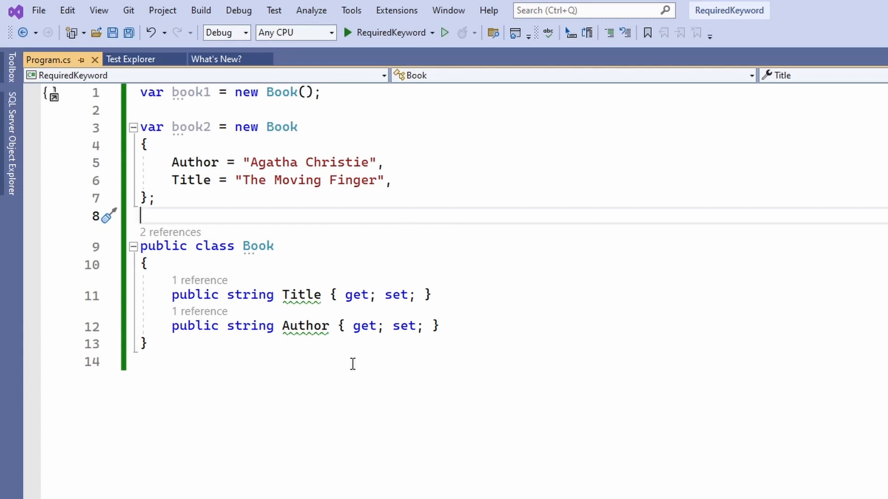
{"action": "mouse_move", "coordinate": [302, 294]}
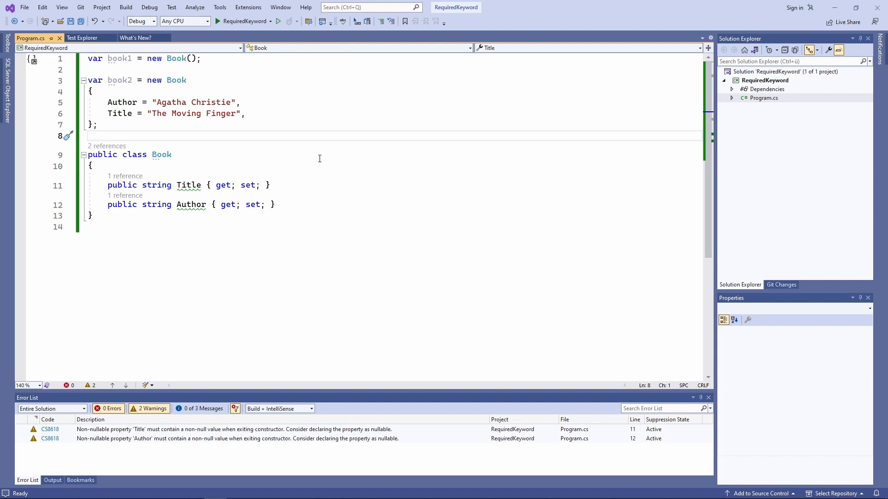
Step: Position the caret inside the Book class body, ready to add a constructor
{"action": "left_click", "coordinate": [88, 136]}
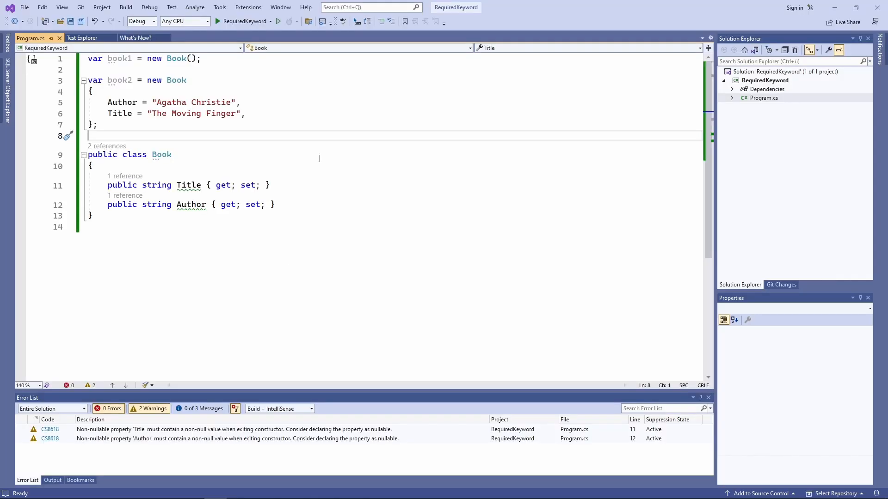
{"action": "mouse_move", "coordinate": [107, 146]}
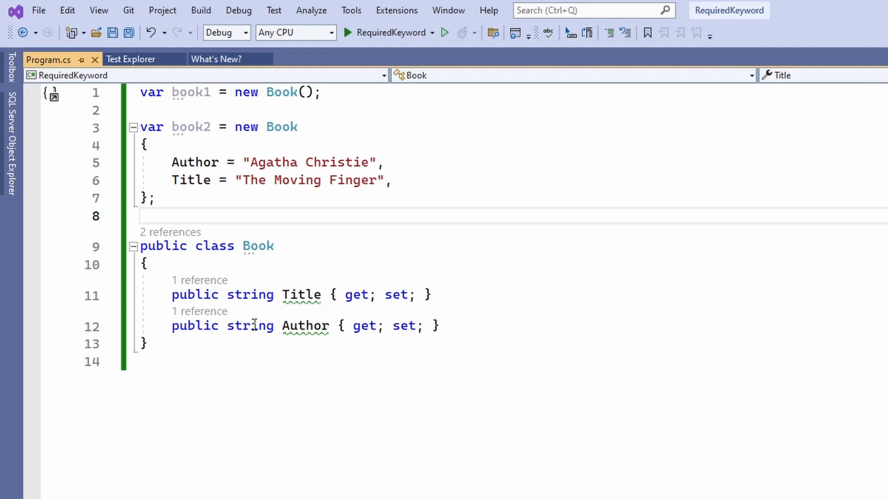
{"action": "mouse_move", "coordinate": [304, 325]}
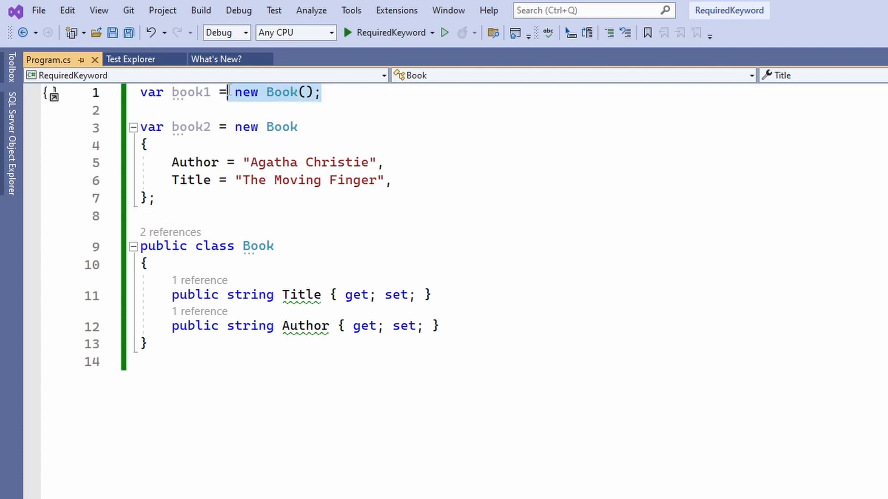
{"action": "left_click", "coordinate": [322, 91]}
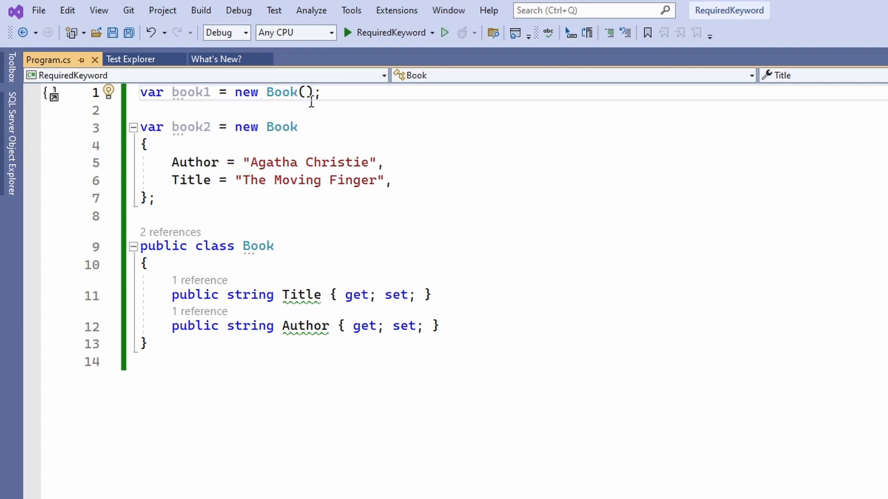
{"action": "mouse_move", "coordinate": [309, 131]}
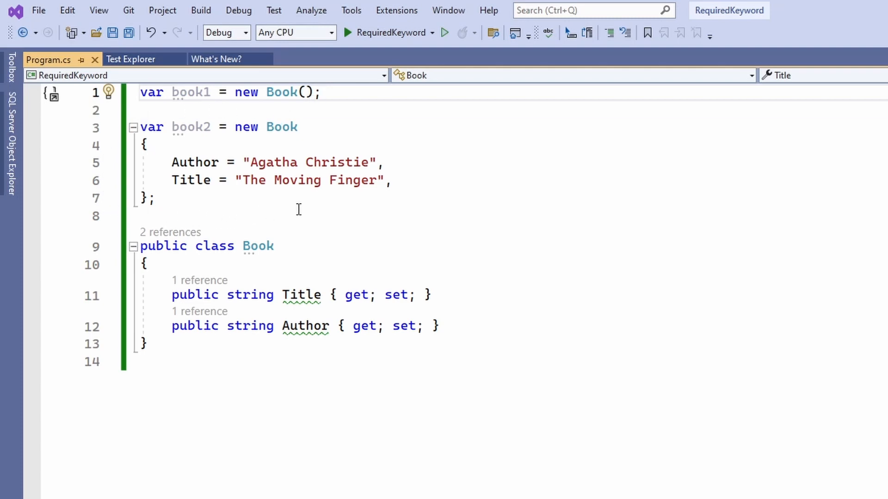
{"action": "left_click", "coordinate": [392, 180]}
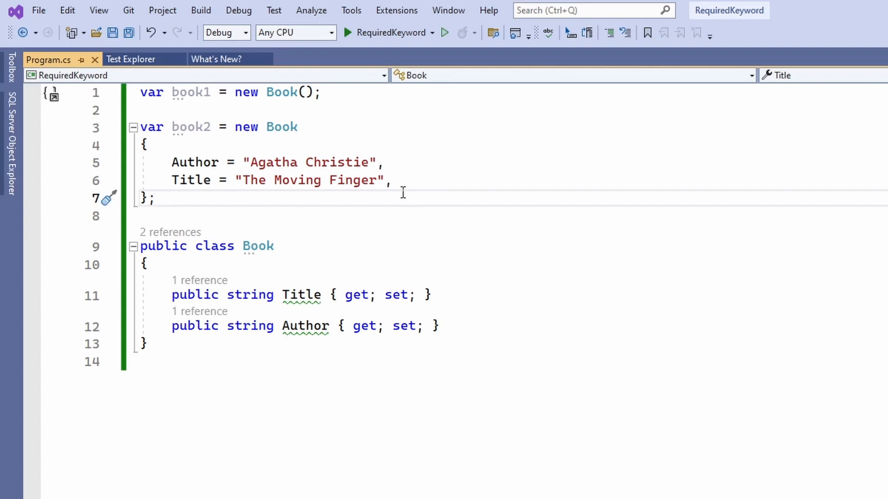
{"action": "left_click", "coordinate": [232, 93]}
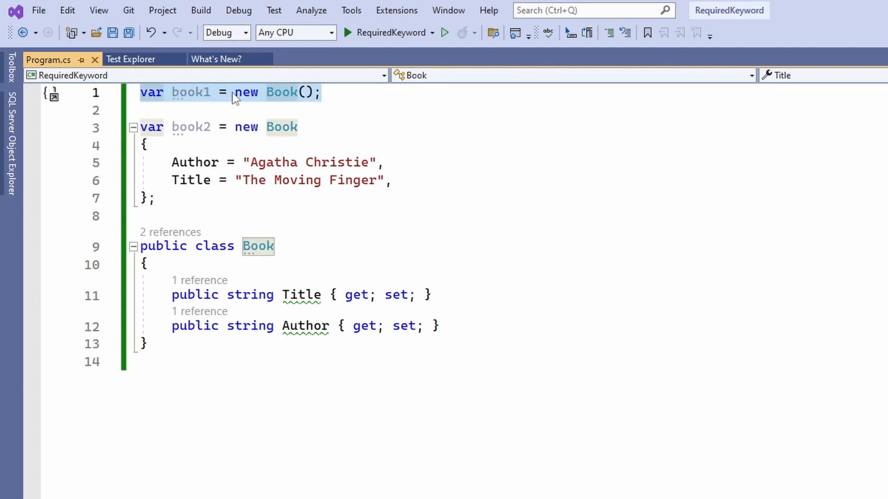
{"action": "left_click", "coordinate": [323, 93]}
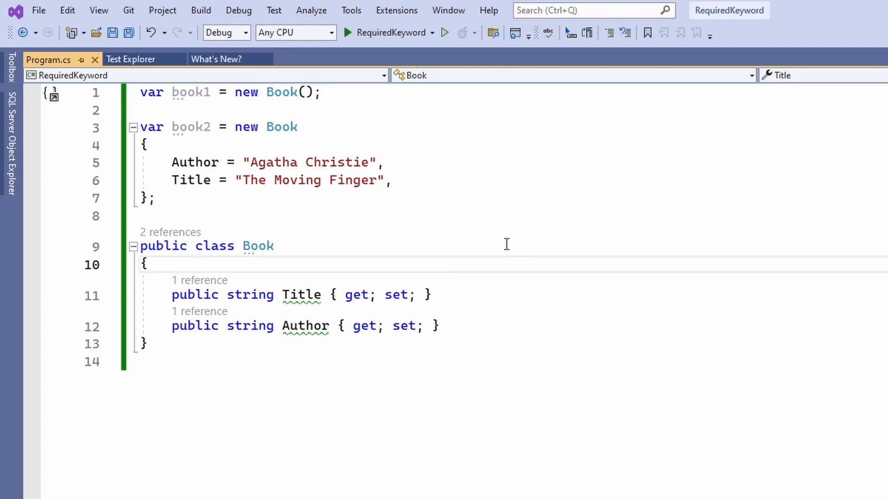
Step: Add a Book(string author, string title) constructor via the ctor snippet, assigning Author = author
{"action": "type", "text": "ctor"}
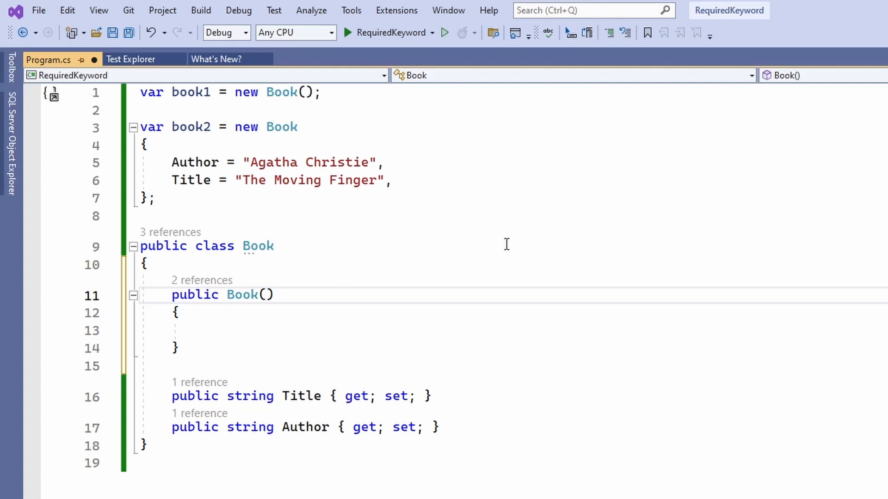
{"action": "type", "text": "string author,"}
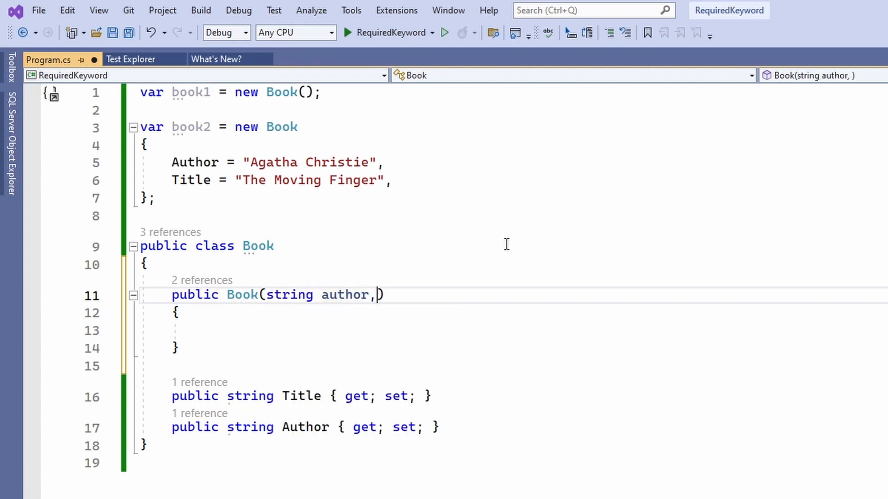
{"action": "type", "text": "string title"}
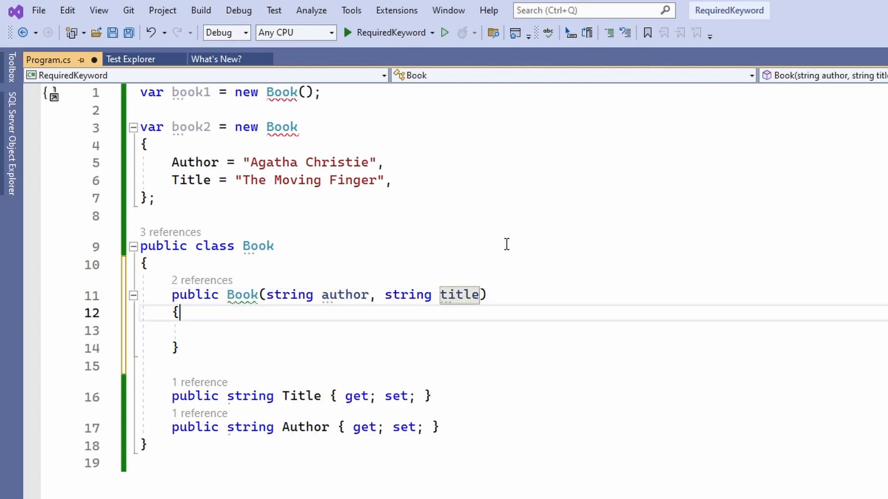
{"action": "type", "text": "Author = author;"}
{"action": "type", "text": "Title = title;"}
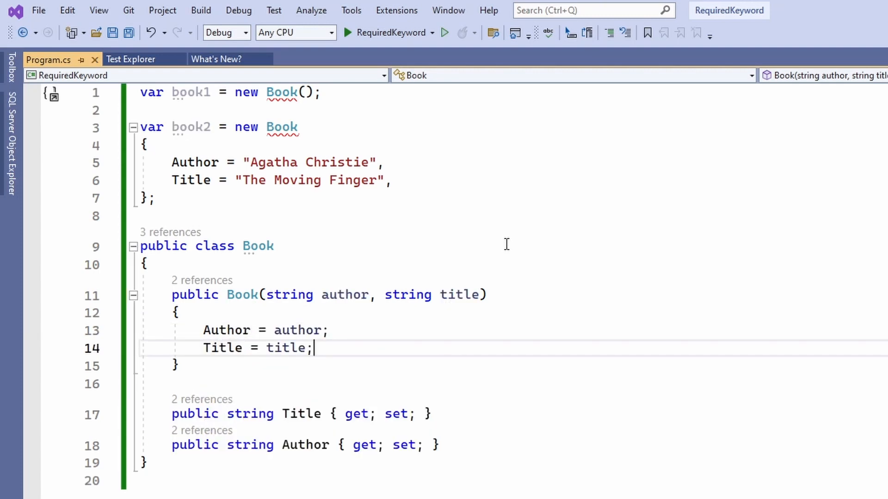
{"action": "mouse_move", "coordinate": [481, 308]}
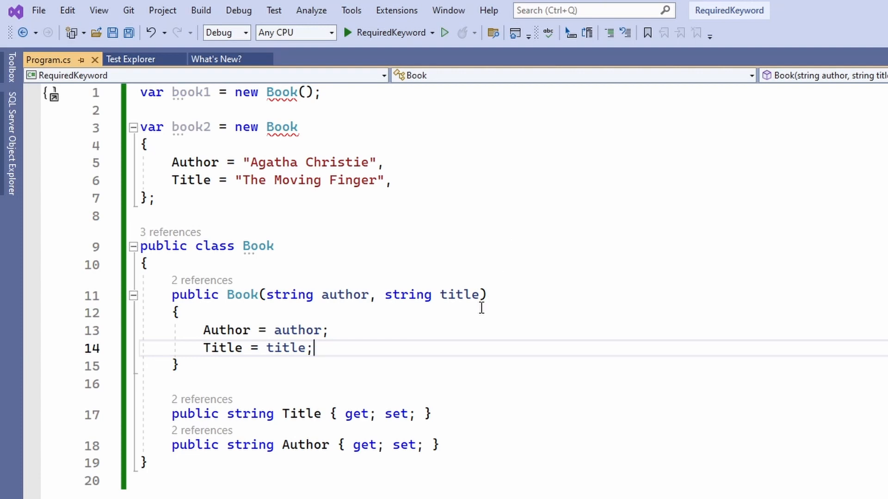
{"action": "mouse_move", "coordinate": [436, 411]}
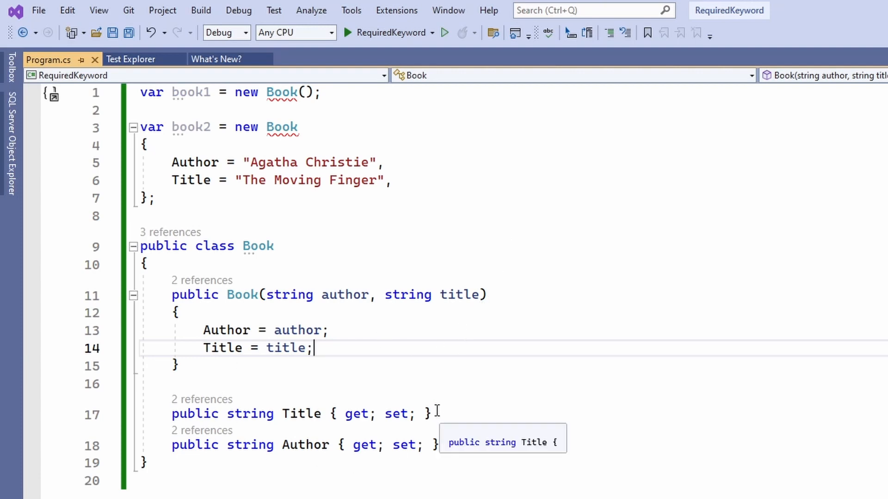
{"action": "mouse_move", "coordinate": [281, 92]}
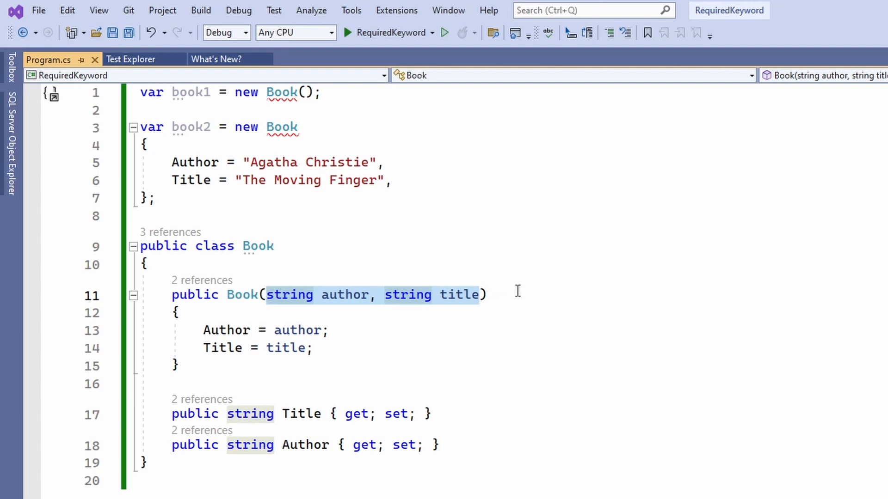
Step: Pass "Agatha Christie" and "The Moving Finger" to new Book() for book1
{"action": "left_click", "coordinate": [501, 294]}
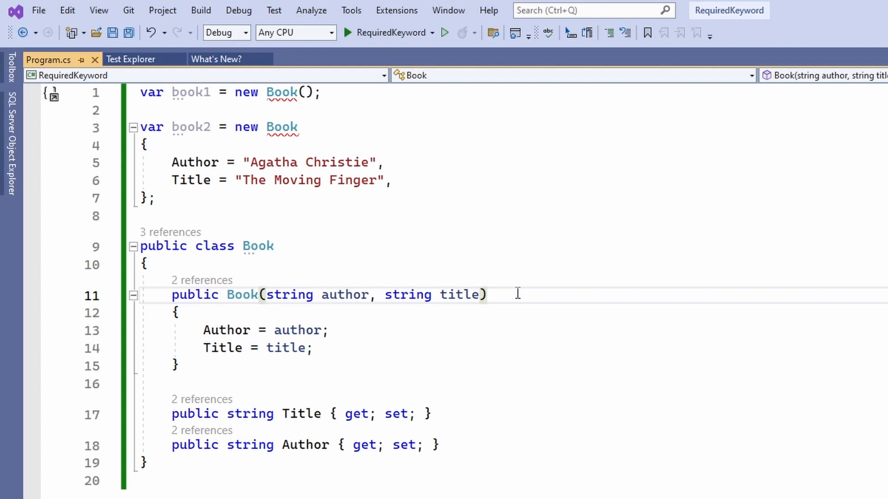
{"action": "mouse_move", "coordinate": [261, 166]}
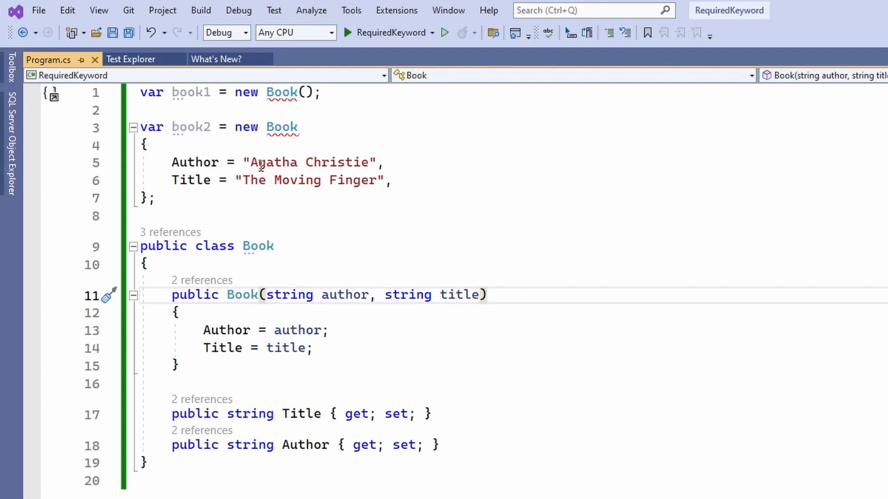
{"action": "double_click", "coordinate": [311, 163]}
{"action": "type", "text": "\"Agatha Christie\", \"The Moving Finger\""}
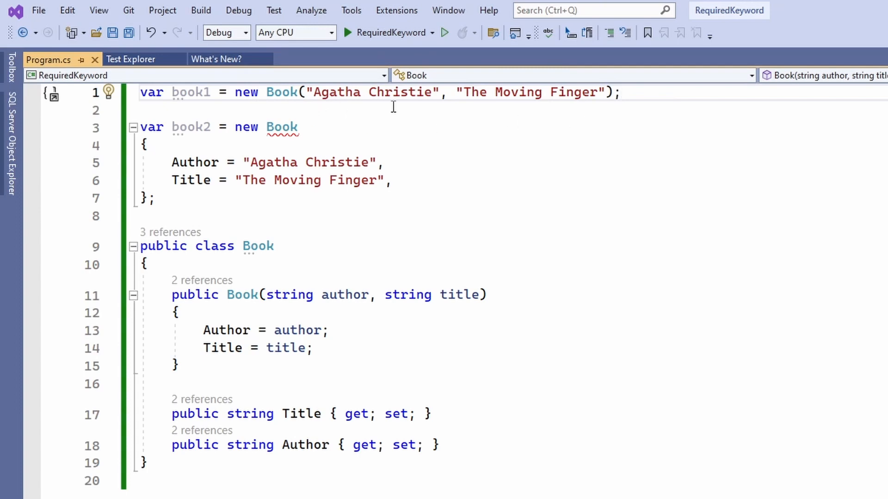
{"action": "mouse_move", "coordinate": [676, 97]}
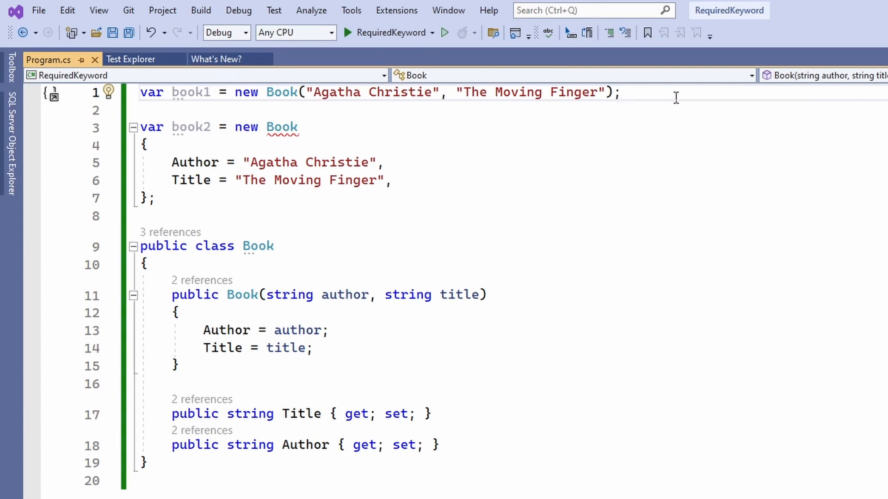
Step: Type a temporary new Person("Peter", "Riley") example line with a // ??? comment below book1
{"action": "key", "text": "enter"}
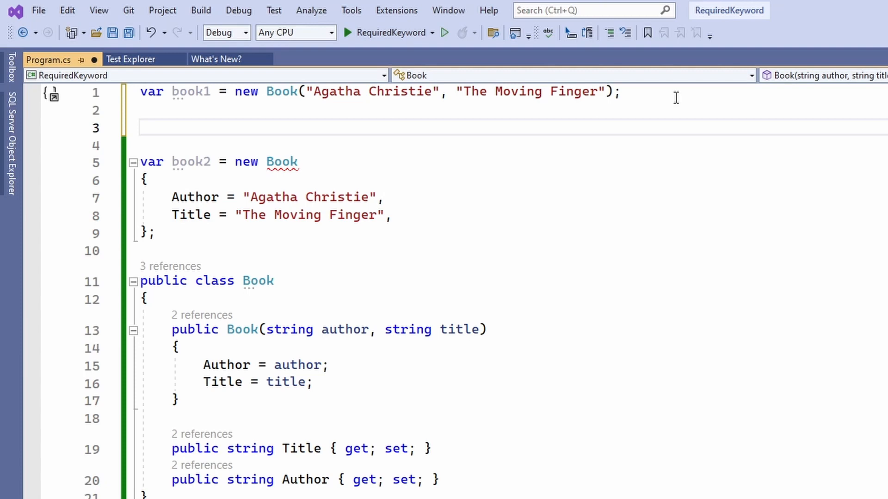
{"action": "type", "text": "new Person()"}
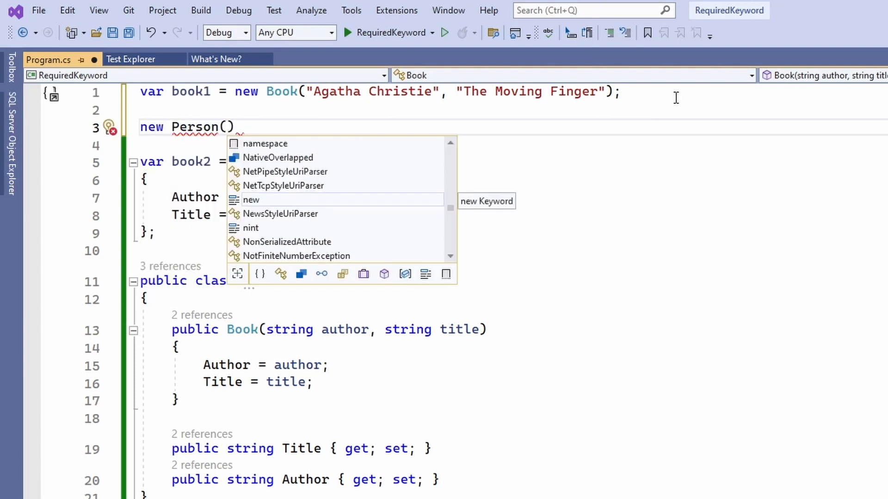
{"action": "type", "text": "\""}
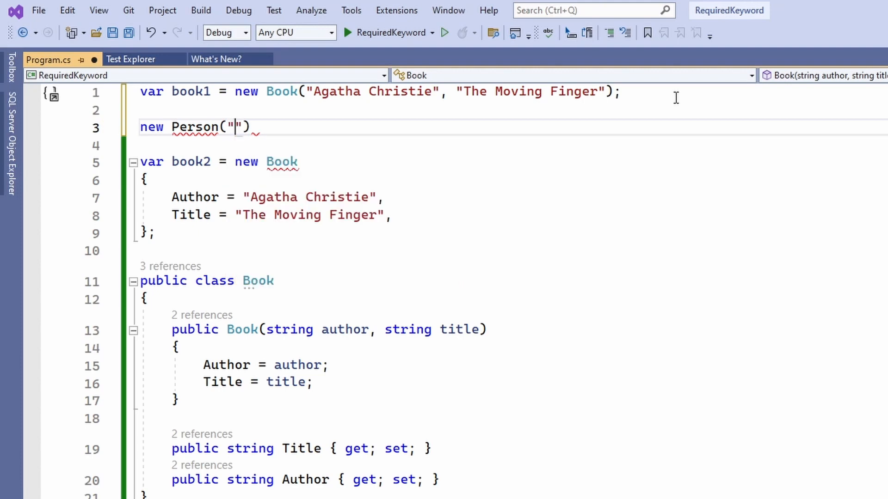
{"action": "type", "text": "P"}
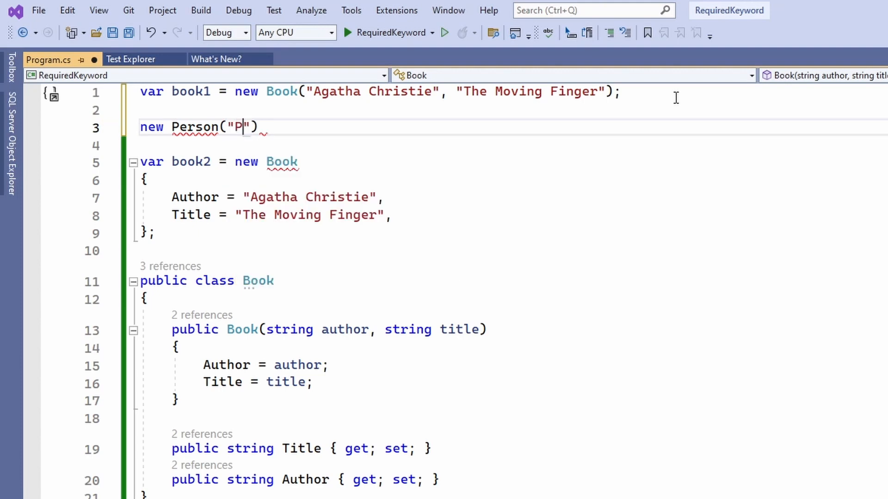
{"action": "type", "text": "eter\", \"R"}
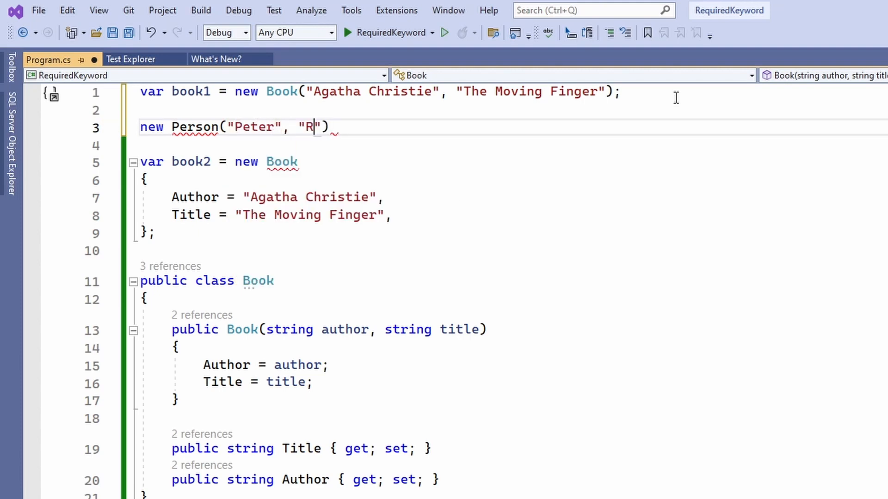
{"action": "type", "text": "iley"}
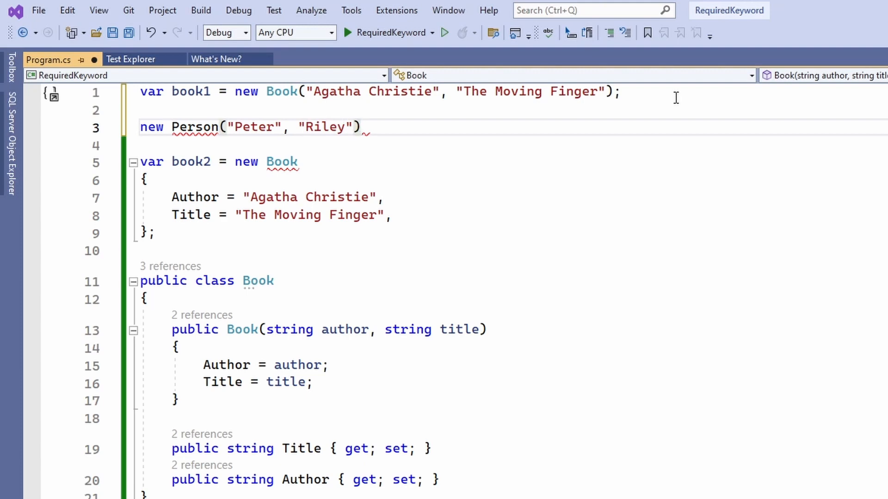
{"action": "type", "text": "//"}
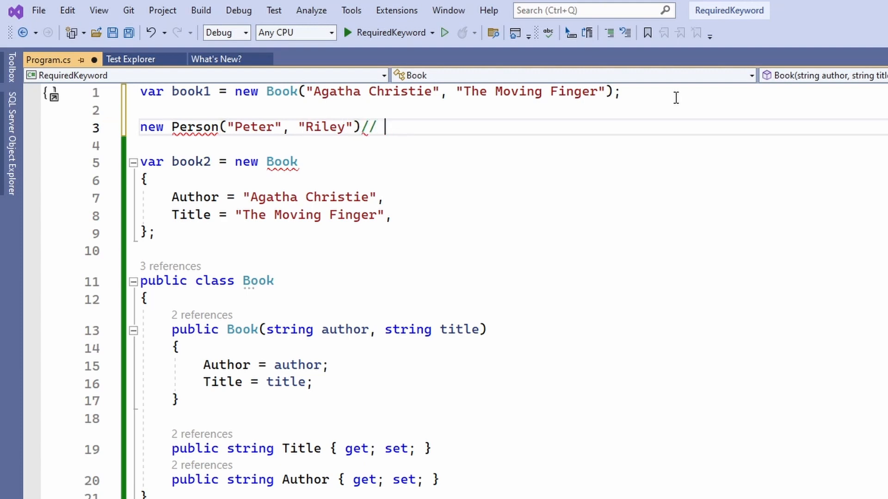
{"action": "type", "text": "???"}
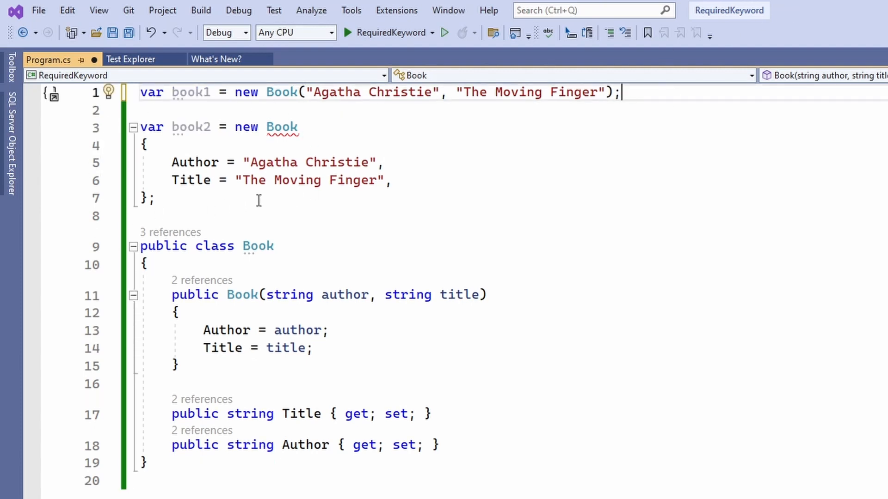
{"action": "left_click", "coordinate": [195, 163]}
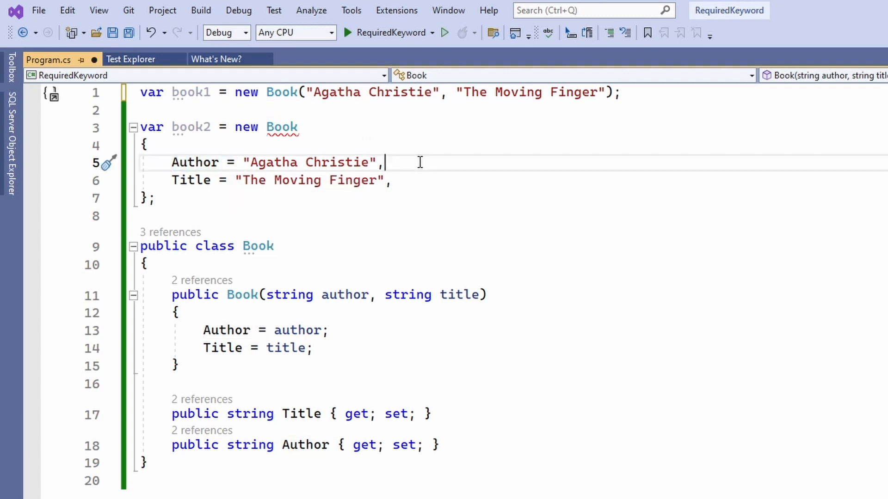
{"action": "mouse_move", "coordinate": [306, 93]}
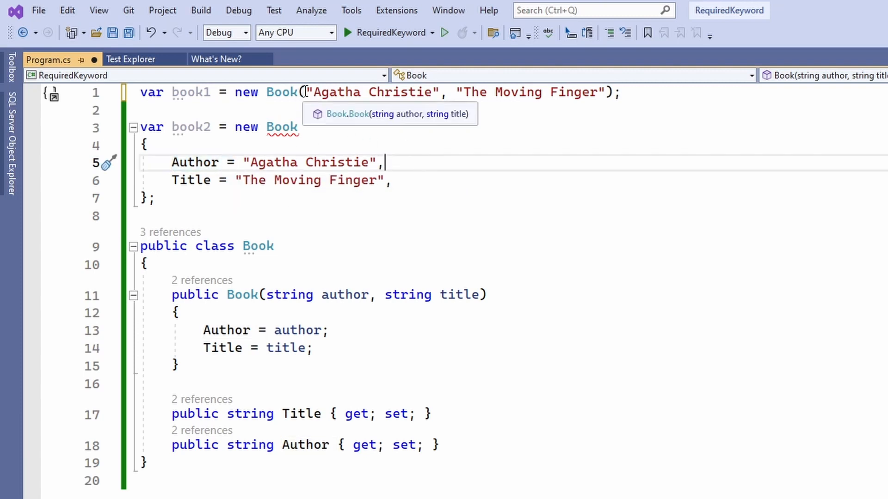
{"action": "type", "text": "author"}
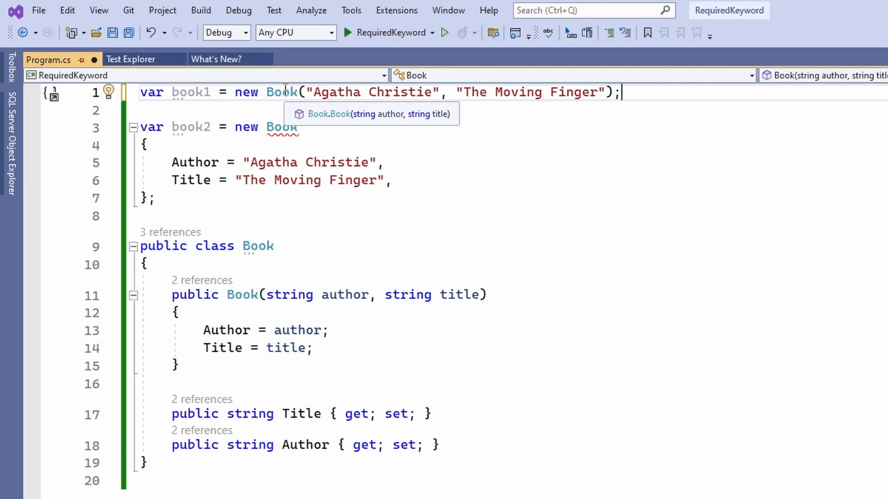
{"action": "mouse_move", "coordinate": [281, 127]}
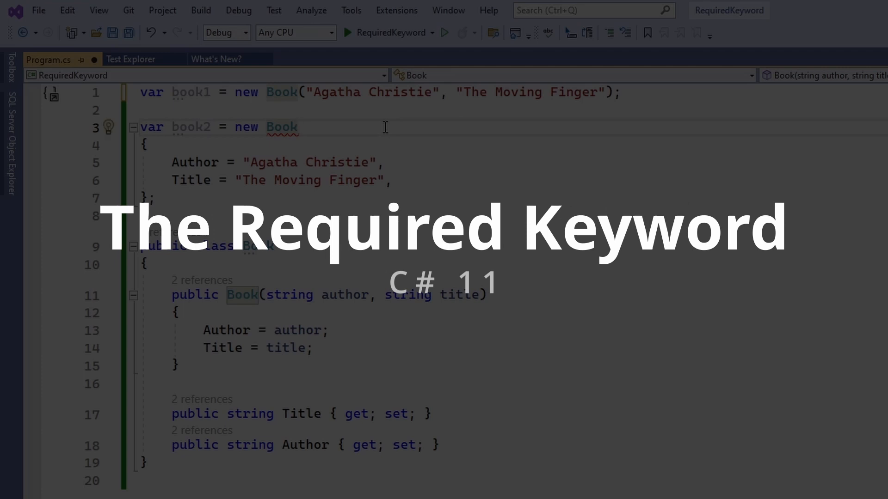
{"action": "mouse_move", "coordinate": [509, 253]}
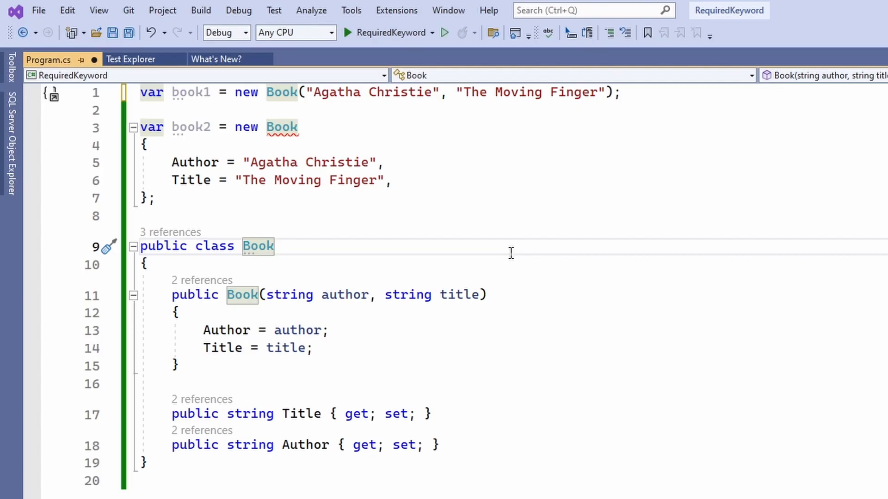
Step: Add the required modifier to the Title property and start adding it to Author
{"action": "left_click", "coordinate": [227, 414]}
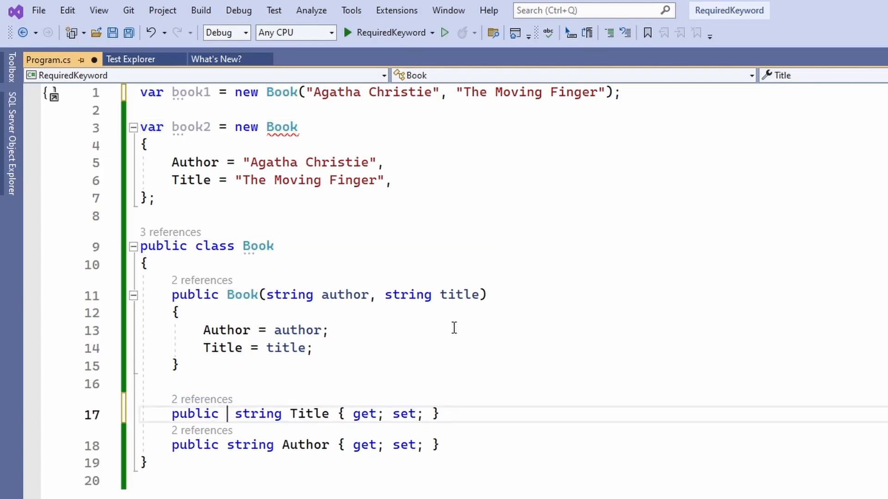
{"action": "type", "text": "required"}
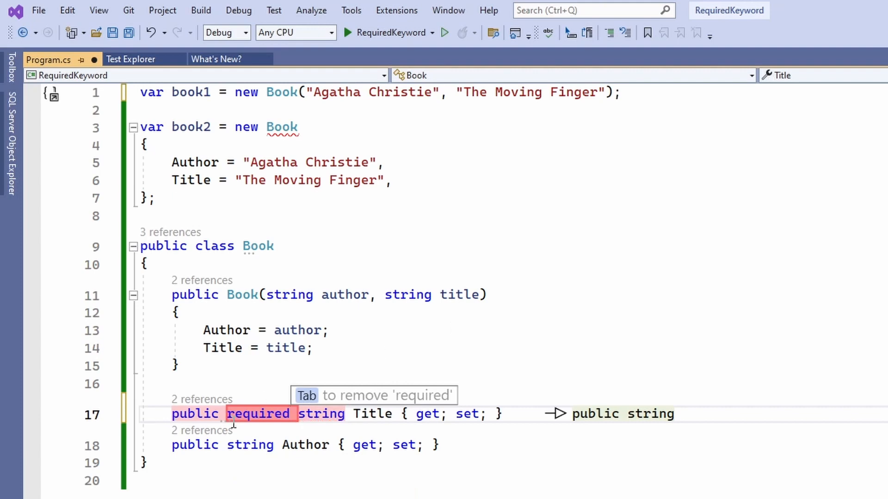
{"action": "type", "text": "required"}
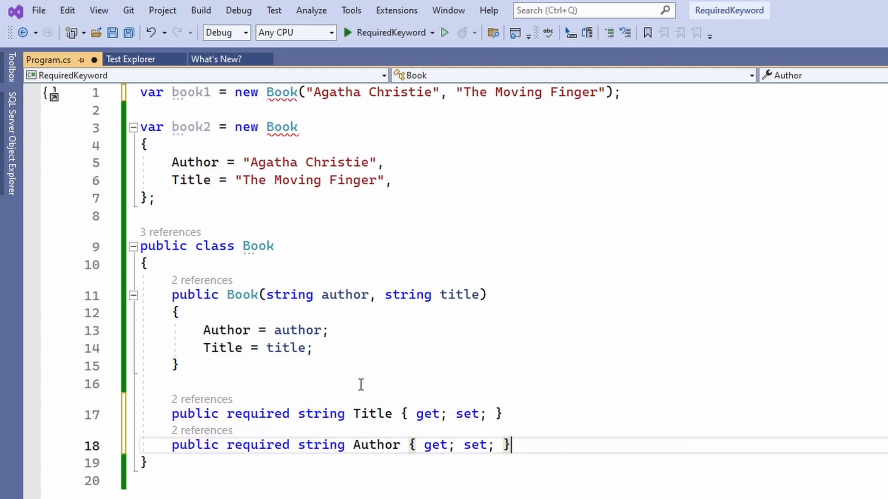
{"action": "mouse_move", "coordinate": [407, 362]}
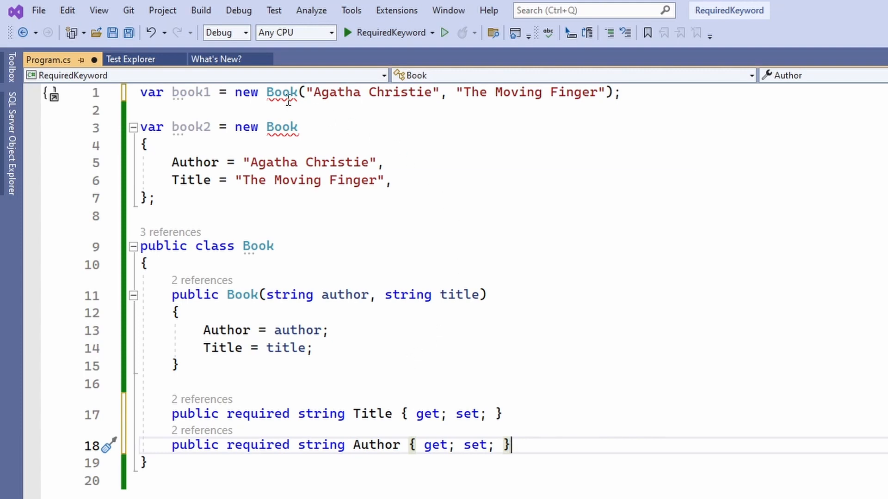
{"action": "mouse_move", "coordinate": [282, 126]}
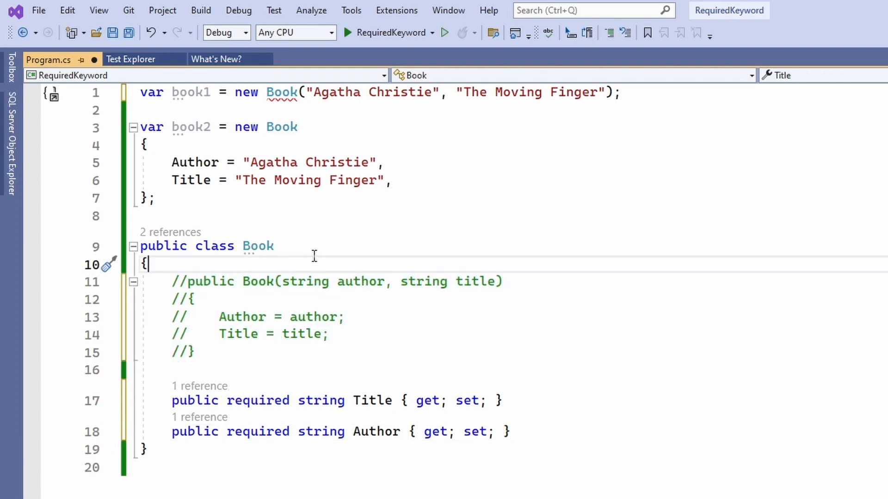
{"action": "mouse_move", "coordinate": [150, 432]}
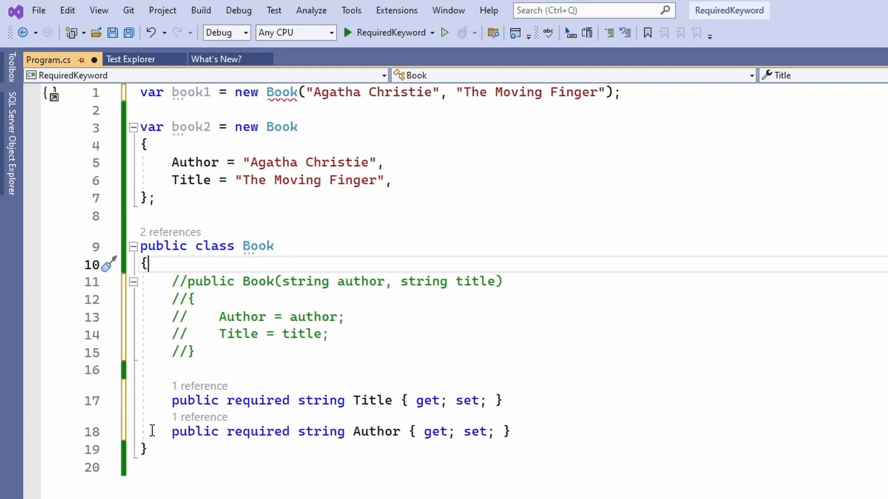
{"action": "mouse_move", "coordinate": [226, 437]}
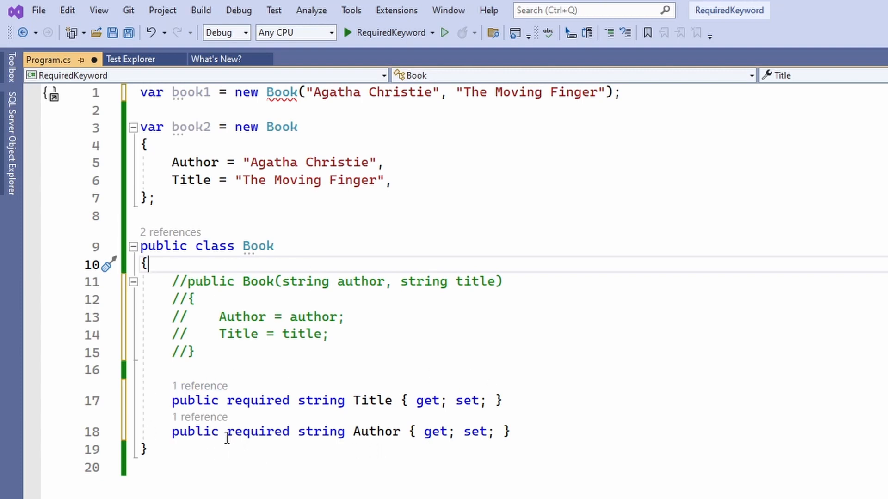
Step: Move to the empty line after the class to add the book2 object-initializer example
{"action": "left_click", "coordinate": [317, 464]}
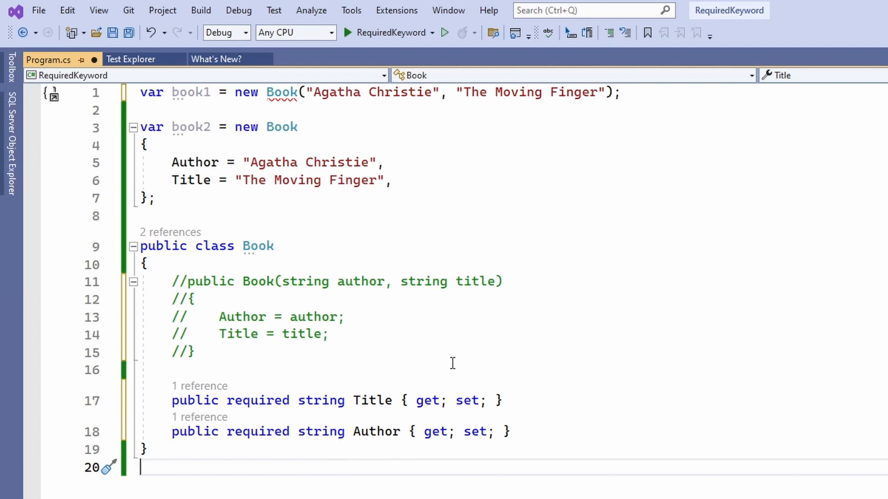
{"action": "mouse_move", "coordinate": [364, 458]}
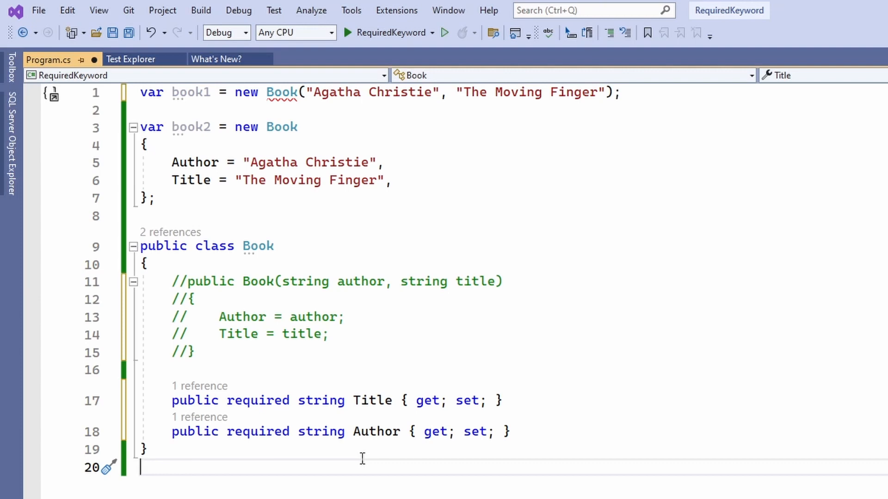
{"action": "mouse_move", "coordinate": [282, 92]}
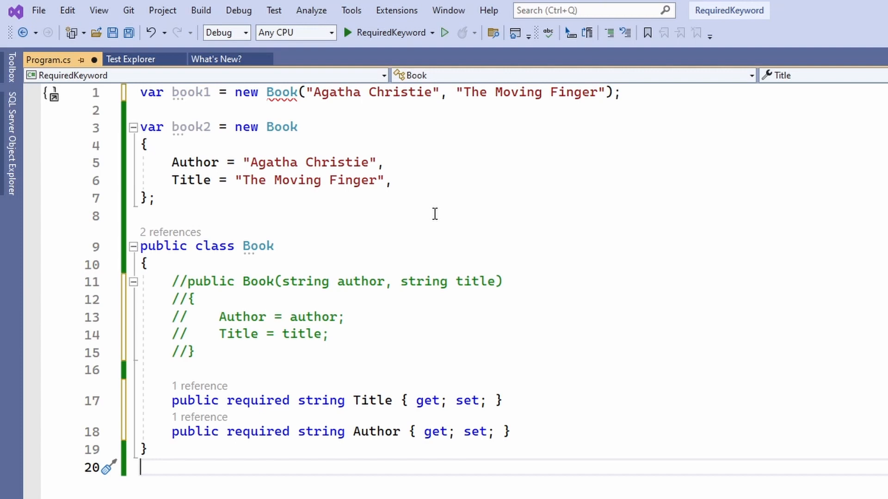
{"action": "mouse_move", "coordinate": [222, 210]}
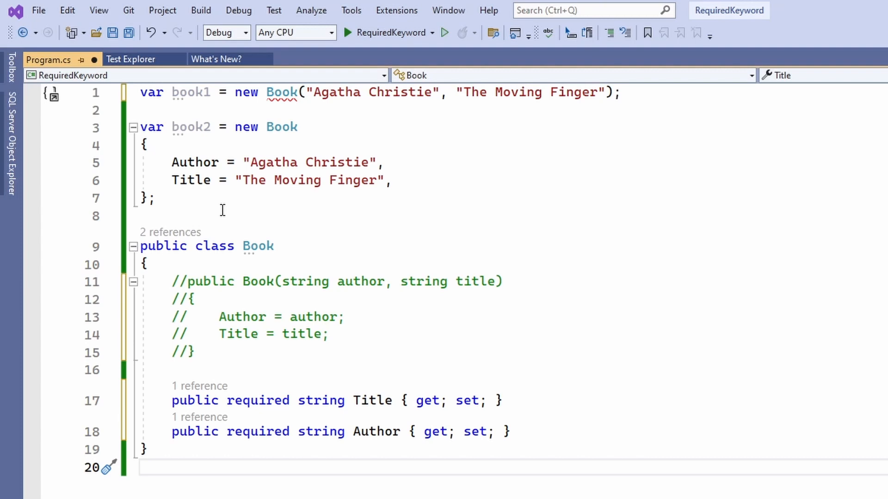
{"action": "mouse_move", "coordinate": [228, 144]}
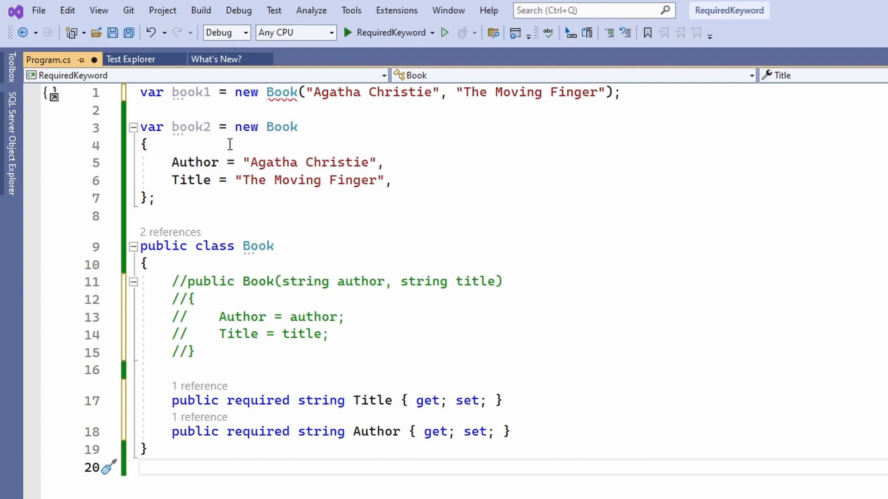
{"action": "mouse_move", "coordinate": [191, 180]}
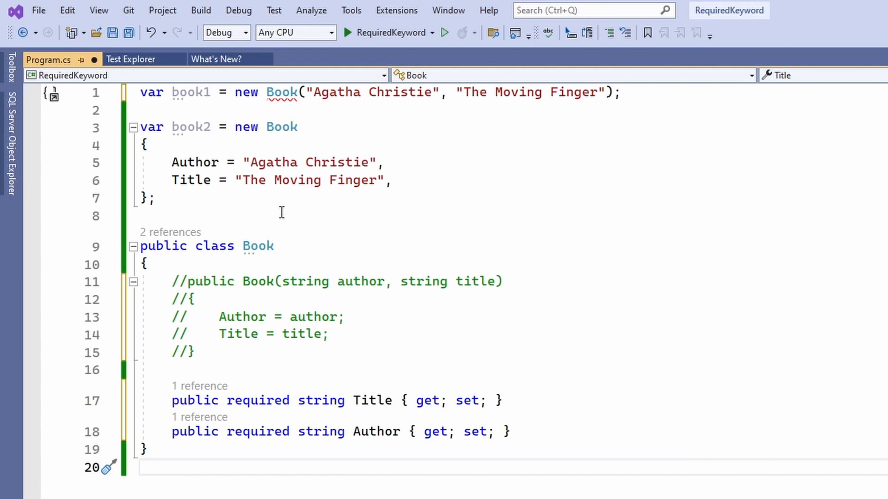
{"action": "mouse_move", "coordinate": [282, 92]}
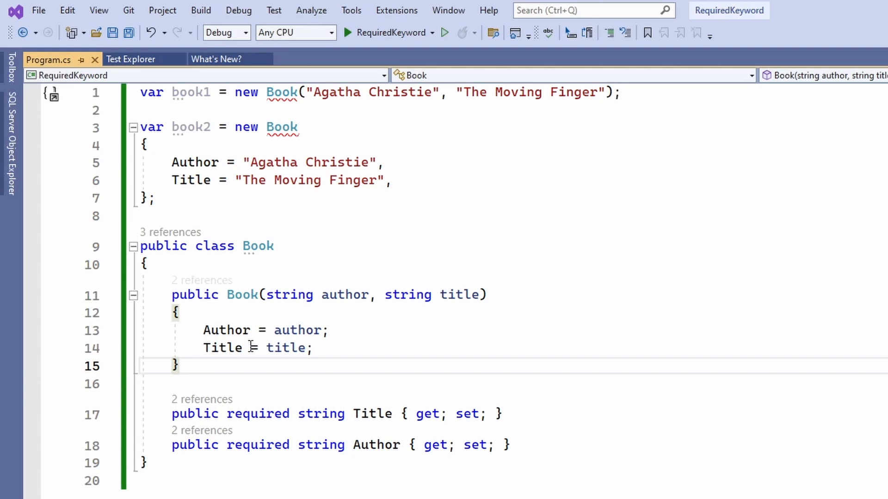
{"action": "mouse_move", "coordinate": [281, 93]}
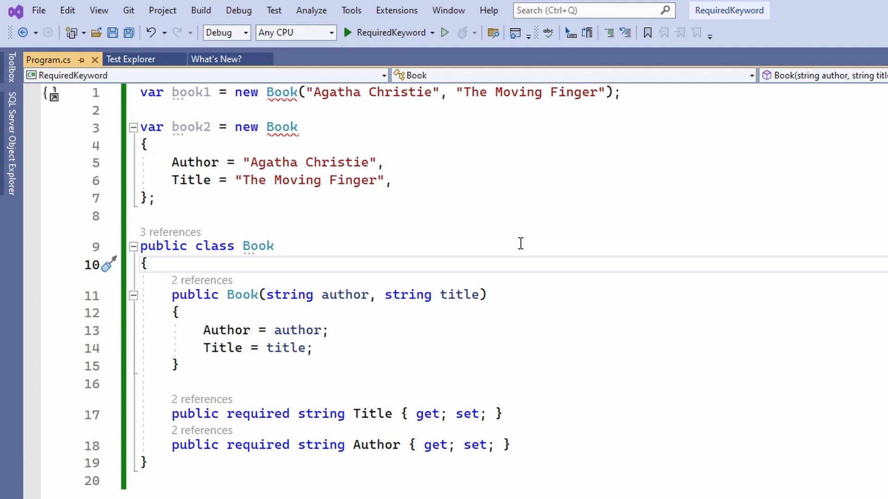
Step: Place the caret on the line above the restored two-argument constructor for an attribute
{"action": "left_click", "coordinate": [149, 264]}
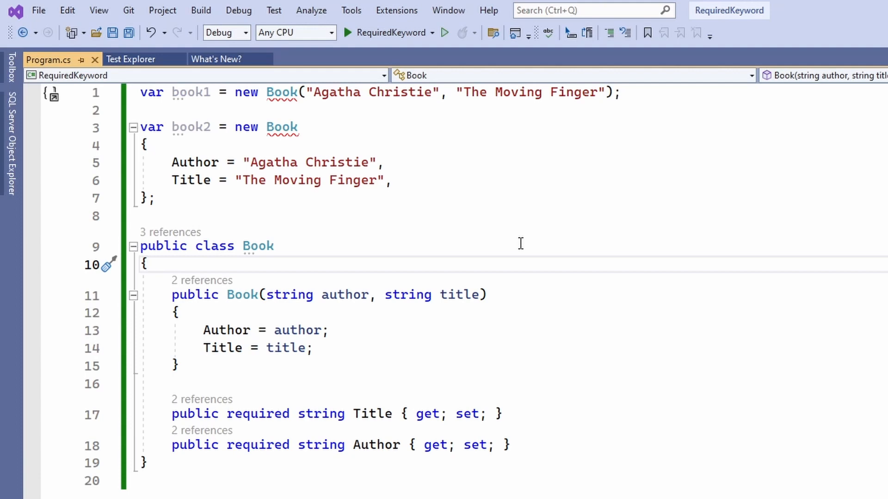
Step: Add [SetsRequiredMembers] above the constructor with using System.Diagnostics.CodeAnalysis imported
{"action": "type", "text": "[SetsRequiredMembers"}
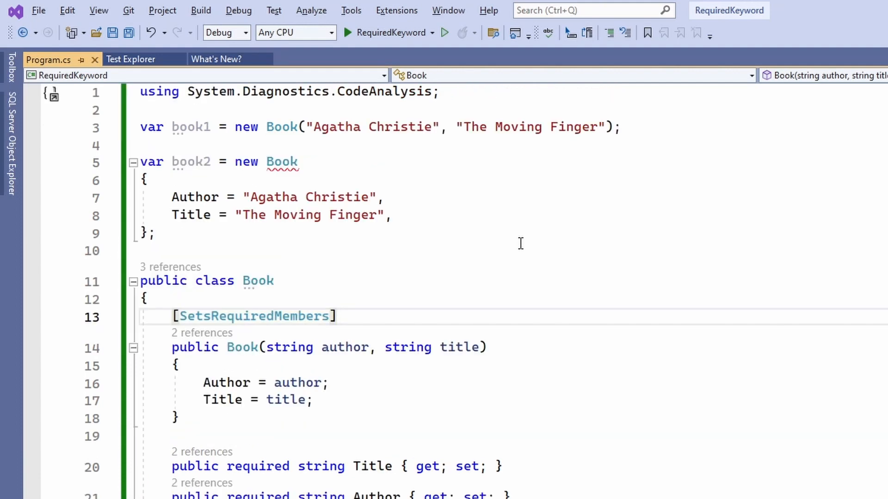
{"action": "mouse_move", "coordinate": [299, 316]}
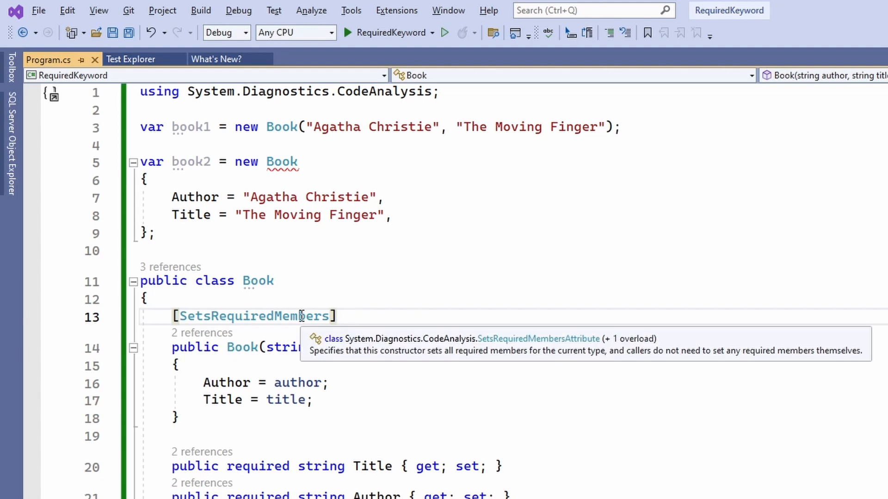
{"action": "left_click", "coordinate": [338, 317]}
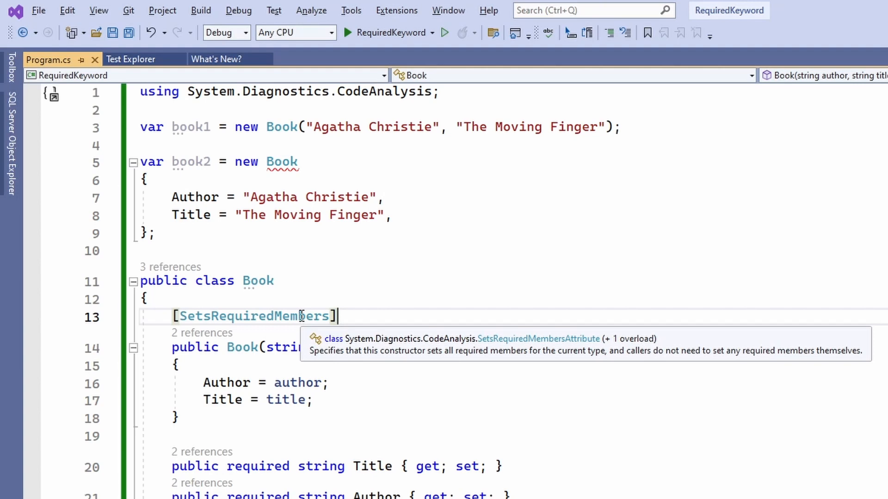
{"action": "left_click", "coordinate": [396, 281]}
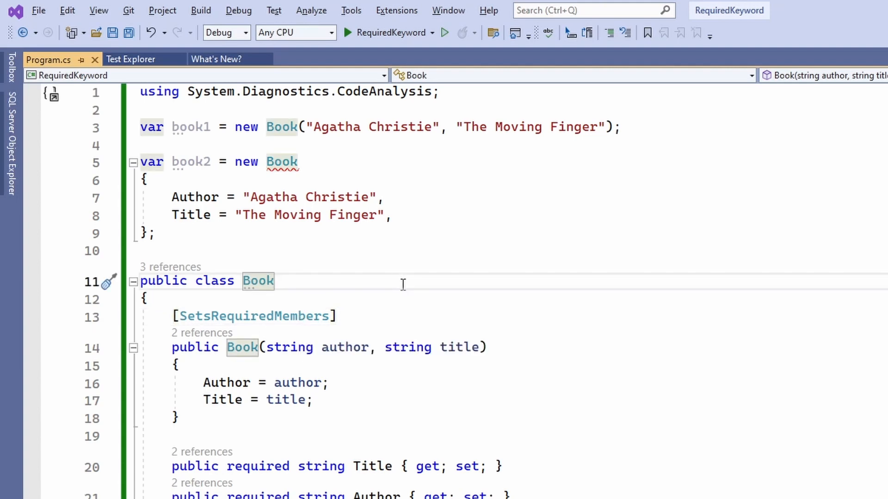
{"action": "mouse_move", "coordinate": [281, 127]}
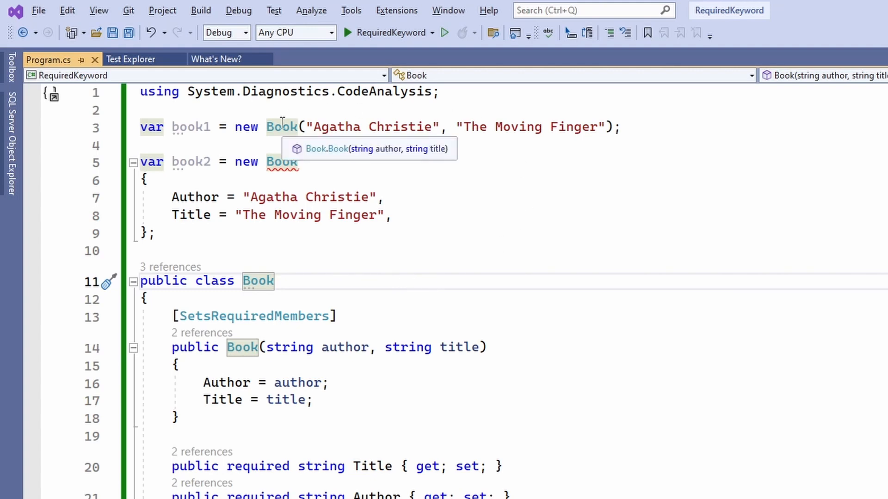
{"action": "mouse_move", "coordinate": [281, 127]}
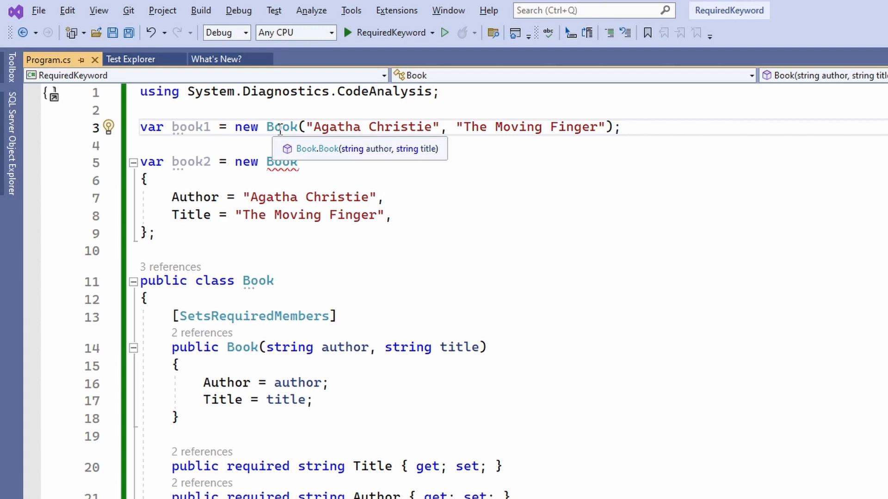
{"action": "mouse_move", "coordinate": [281, 161]}
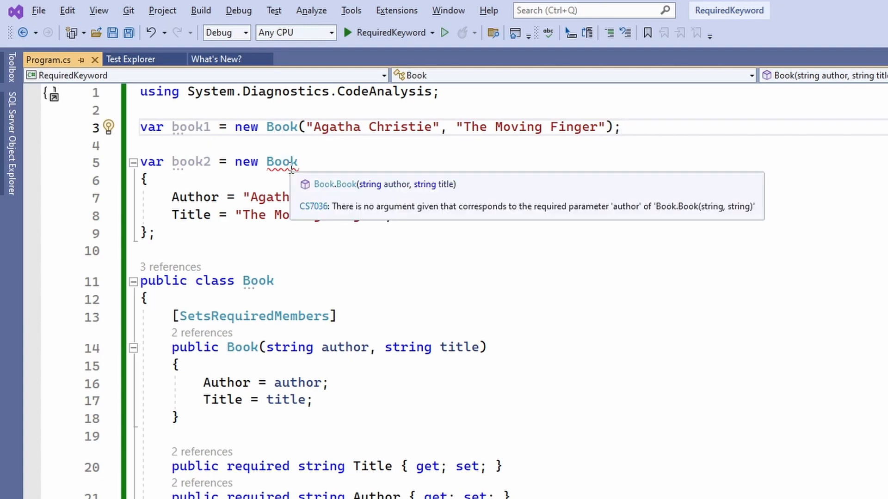
{"action": "left_click", "coordinate": [621, 127]}
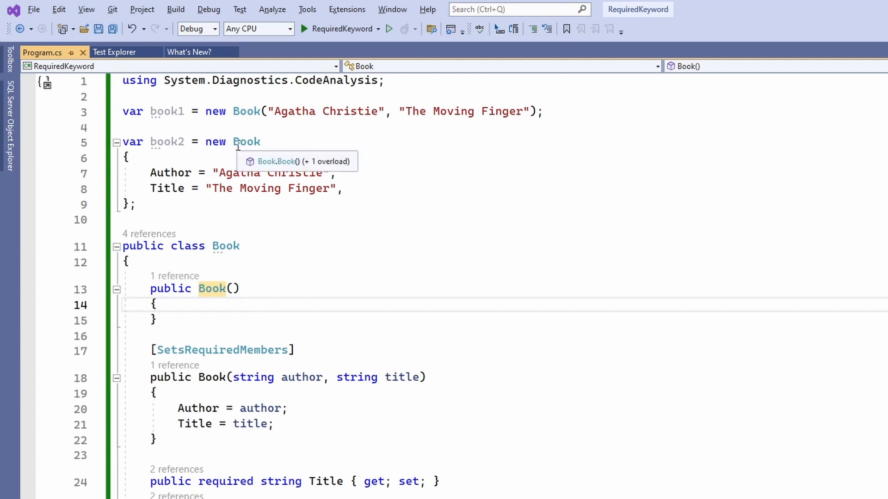
{"action": "mouse_move", "coordinate": [334, 219]}
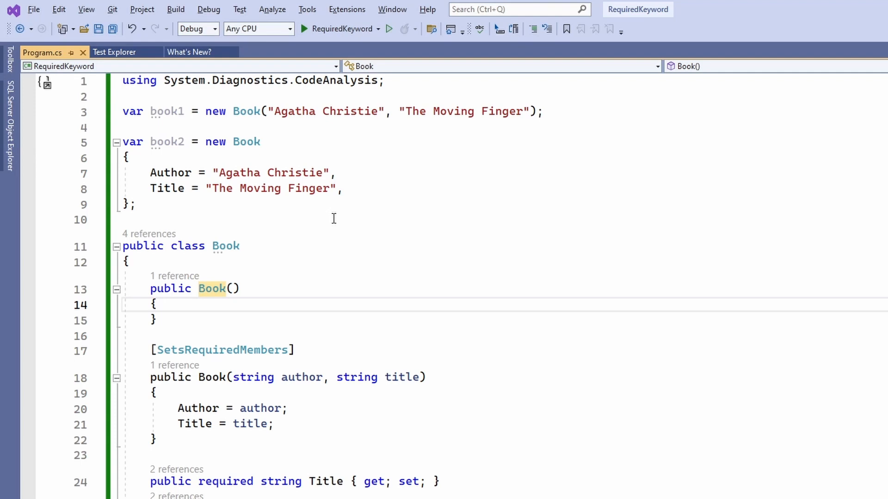
{"action": "mouse_move", "coordinate": [429, 117]}
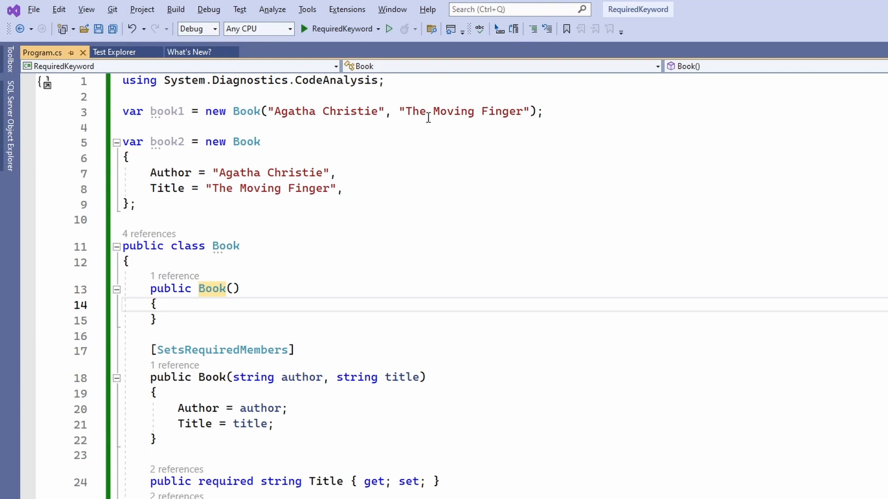
{"action": "mouse_move", "coordinate": [246, 111]}
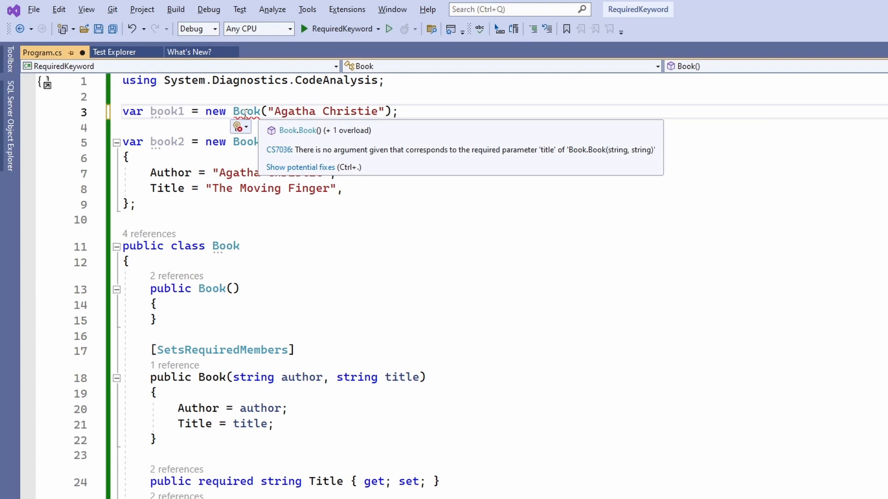
Step: Restore "The Moving Finger" in book1's call and move to book2's Title assignment to delete it
{"action": "type", "text": ", \"The Moving Finger\""}
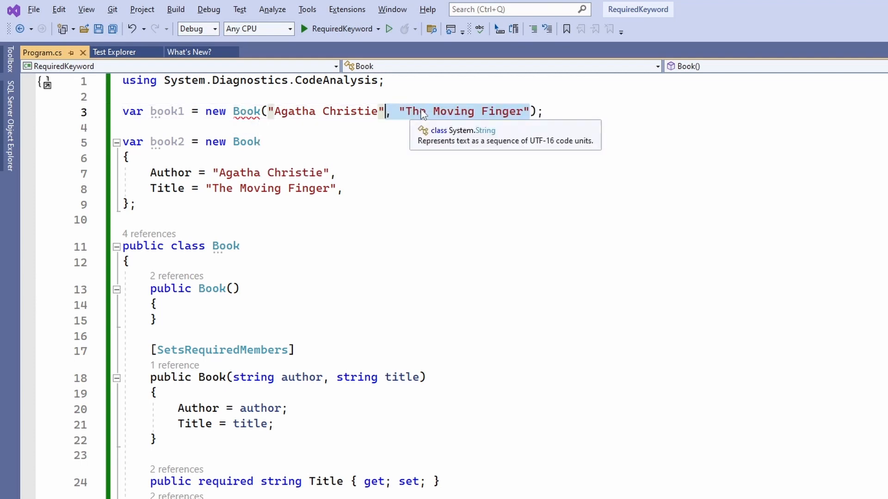
{"action": "left_click", "coordinate": [337, 173]}
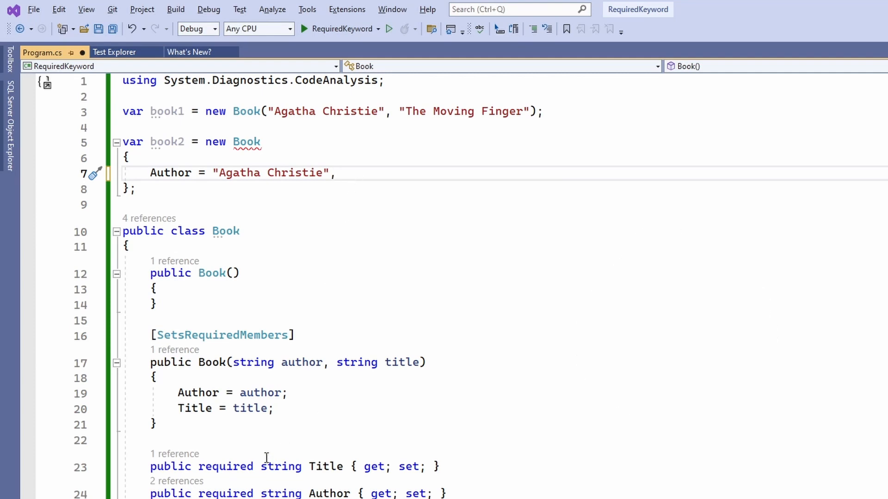
{"action": "mouse_move", "coordinate": [352, 163]}
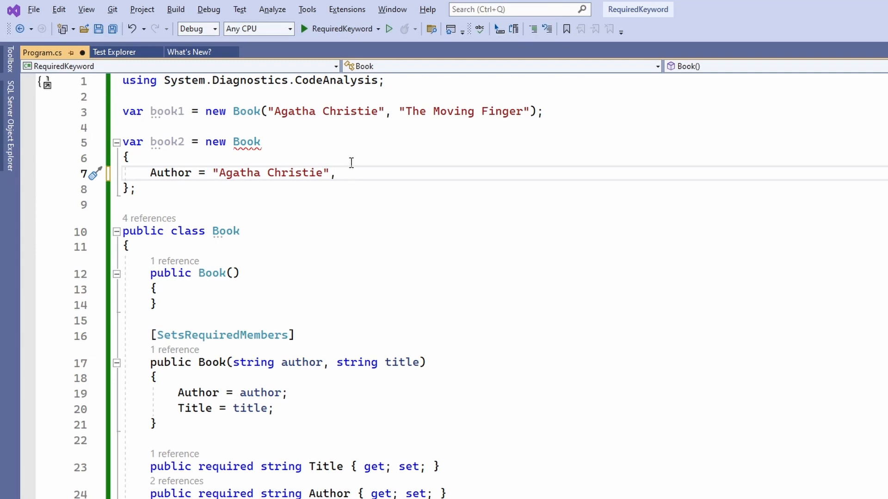
Step: Retype Title = "The Moving Finger", in book2, then go to the Title property to restore required
{"action": "type", "text": "Title = \"The Moving Finger\","}
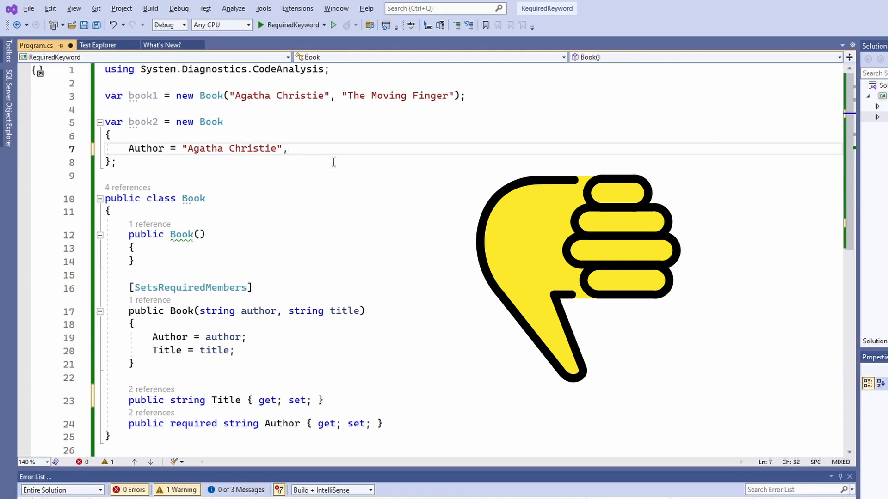
{"action": "scroll", "scroll_direction": "down", "scroll_amount": 3}
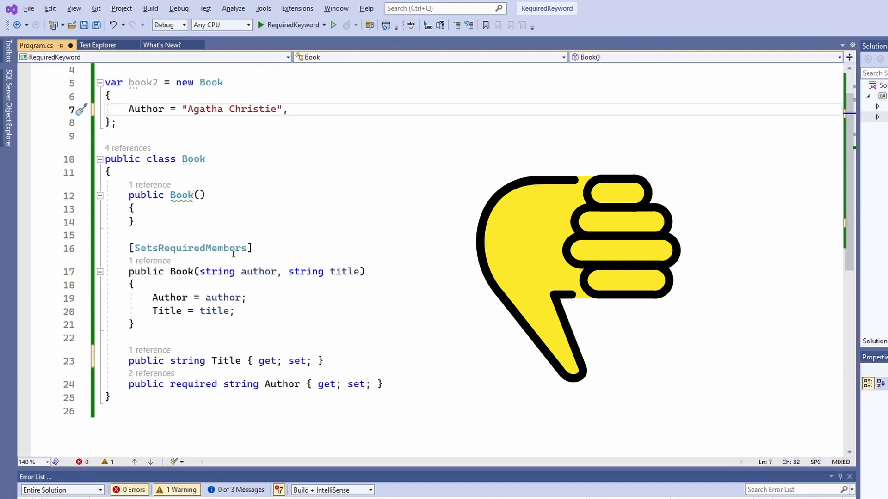
{"action": "left_click", "coordinate": [181, 361]}
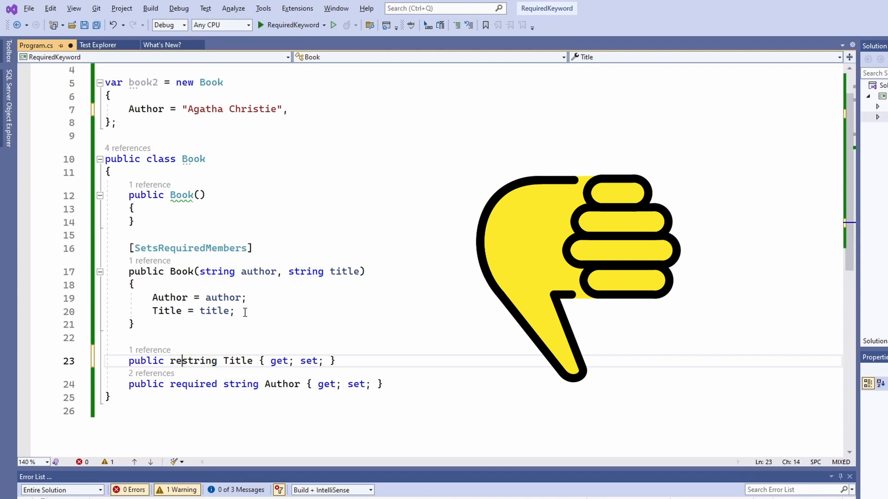